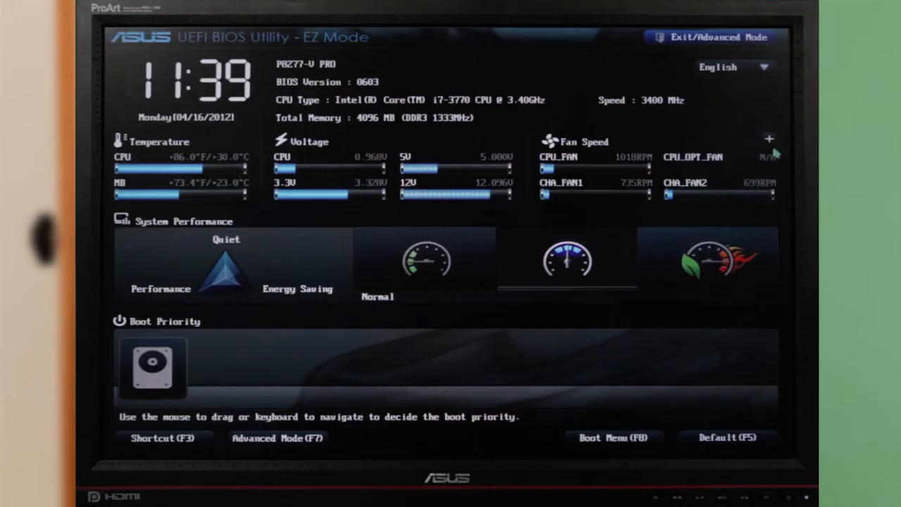
- Run ASUS InstAll to install all drivers and recommended tools automatically
click(769, 139)
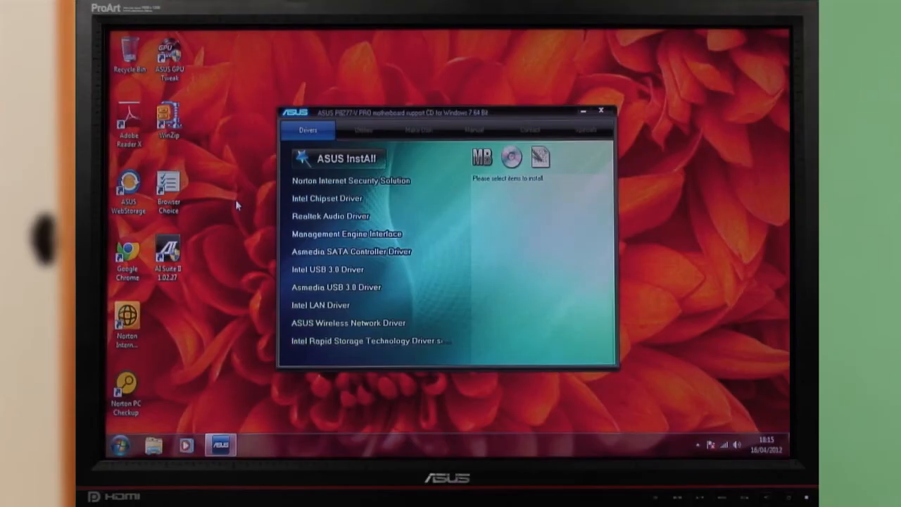
click(338, 157)
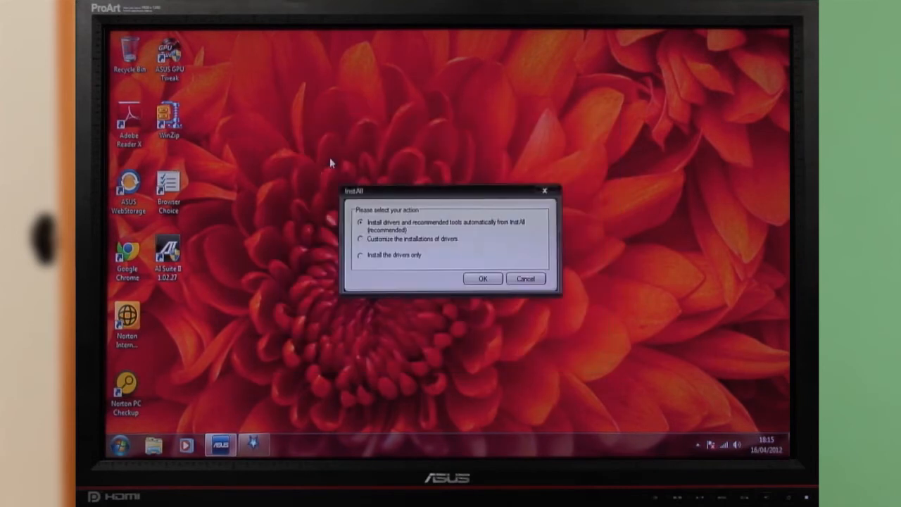
mouse_move(419, 275)
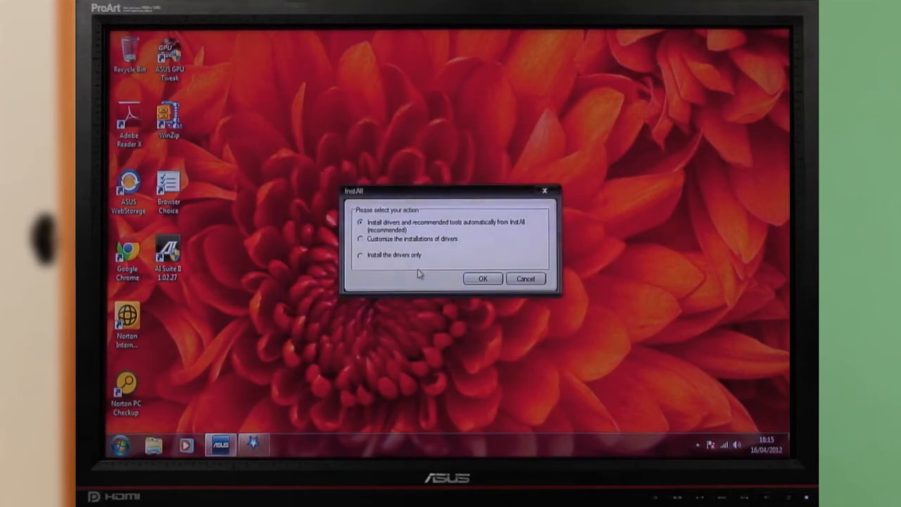
click(483, 279)
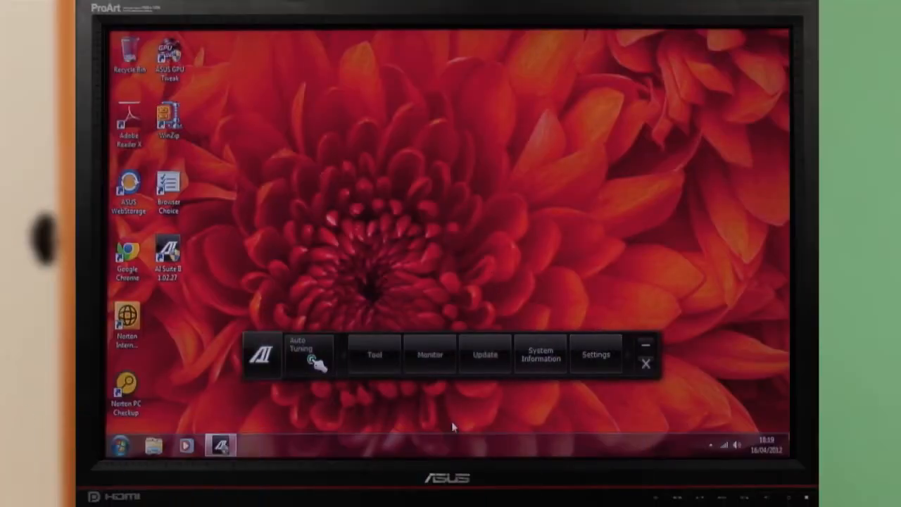
mouse_move(458, 419)
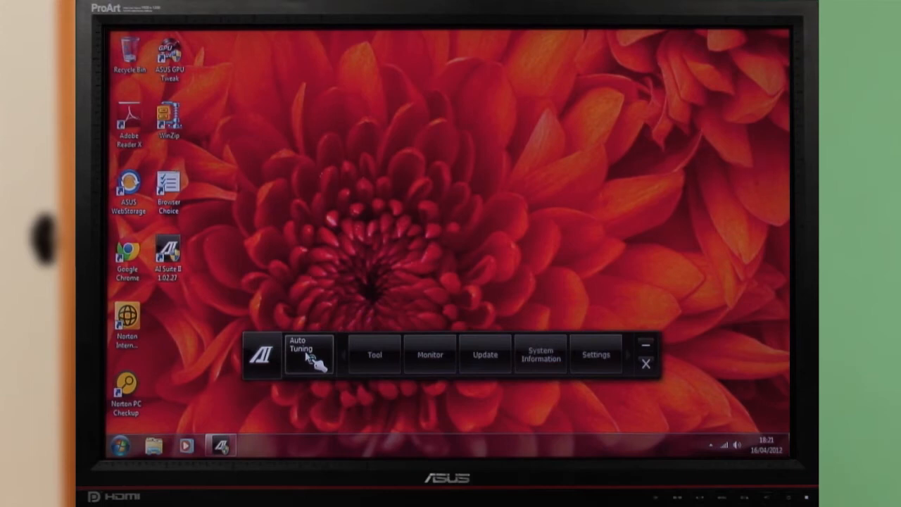
- Open TurboV EVO on its Auto Tuning page from the AI Suite II bar
click(309, 354)
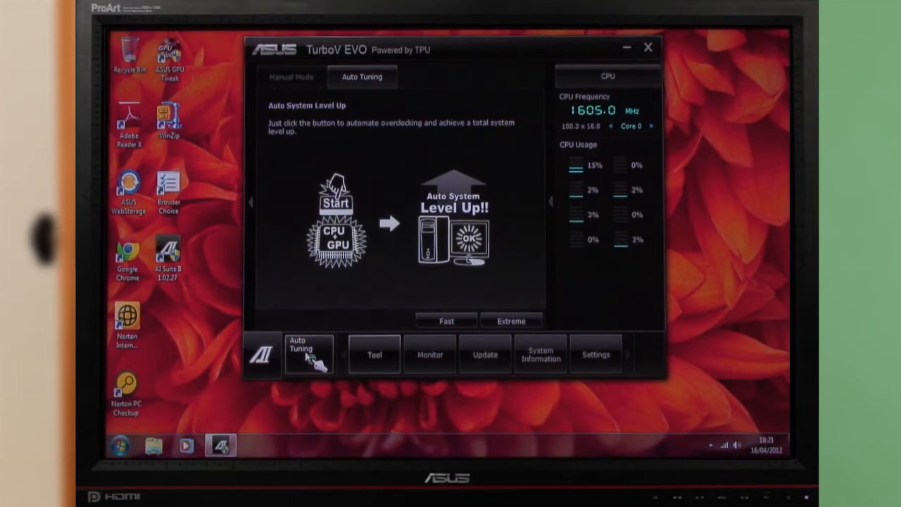
- Pick an auto-tuning mode and accept the warning to start tuning
click(336, 201)
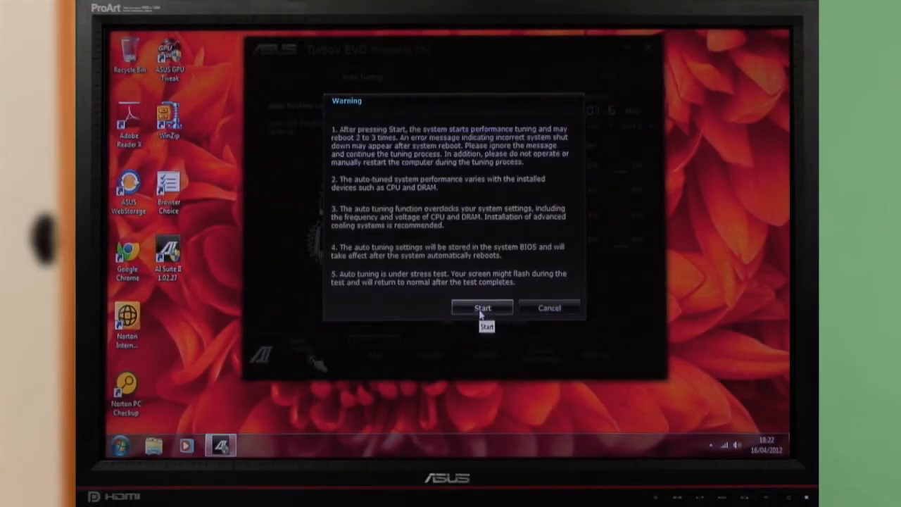
click(549, 308)
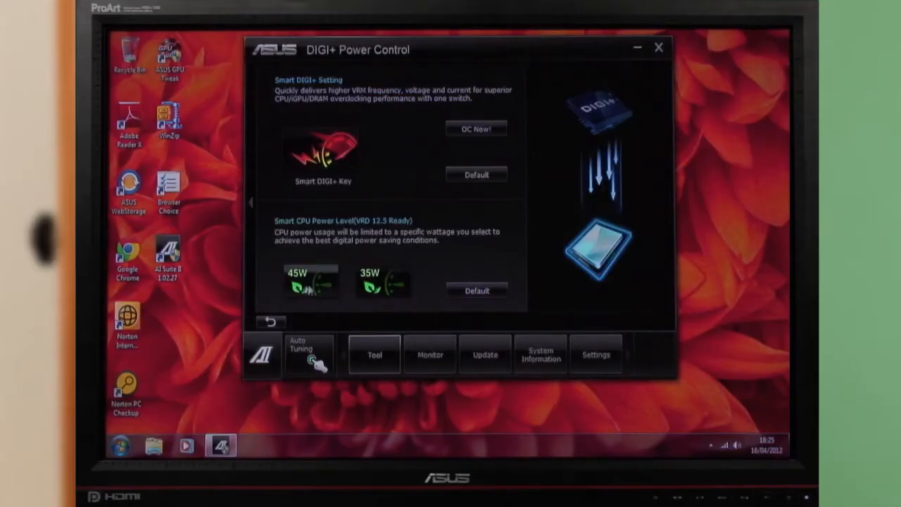
- Choose 35W under Smart CPU Power Level in DIGI+ Power Control
click(383, 282)
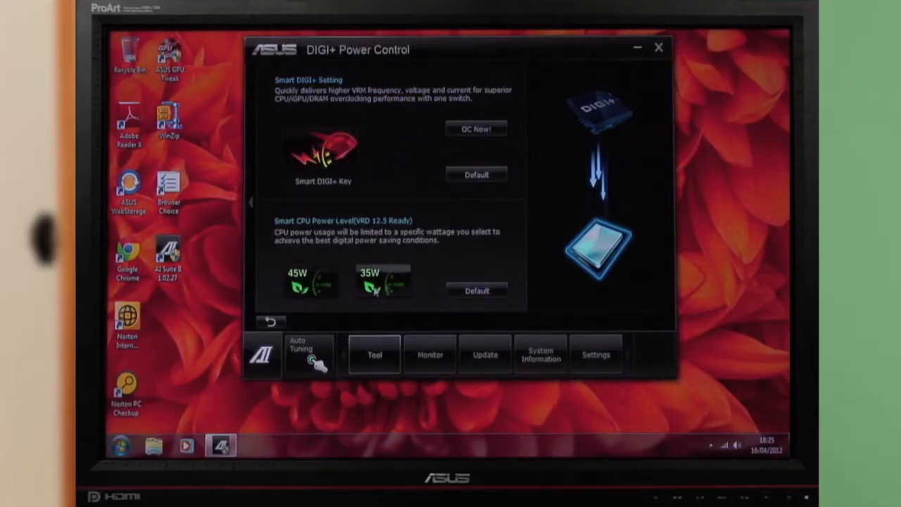